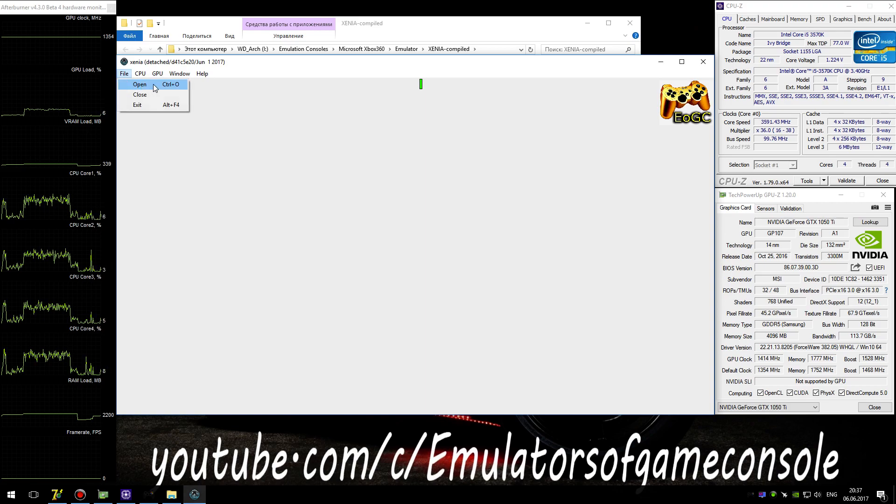
Open the package file from the Rayman 3 HD 000D0000 folder via File > Open
click(139, 84)
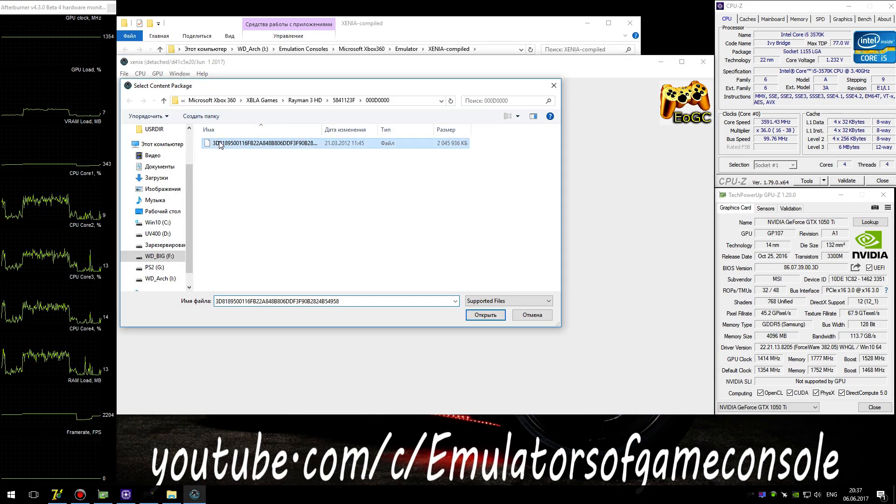
click(484, 316)
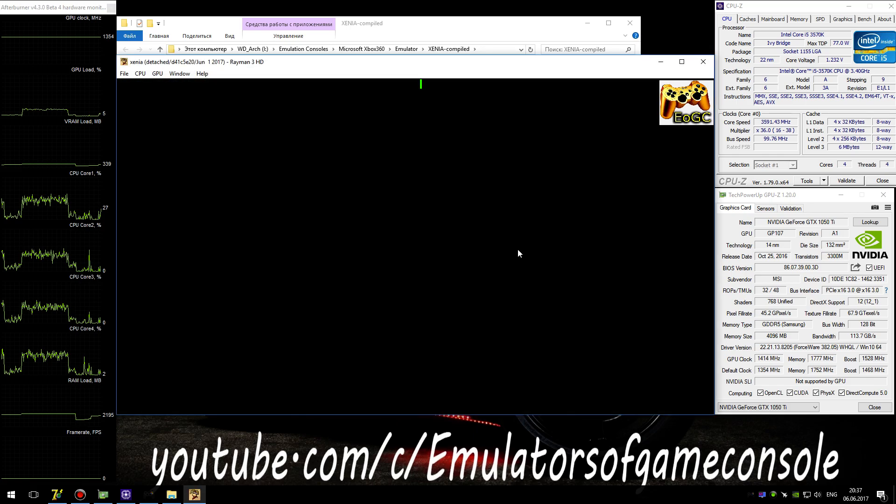